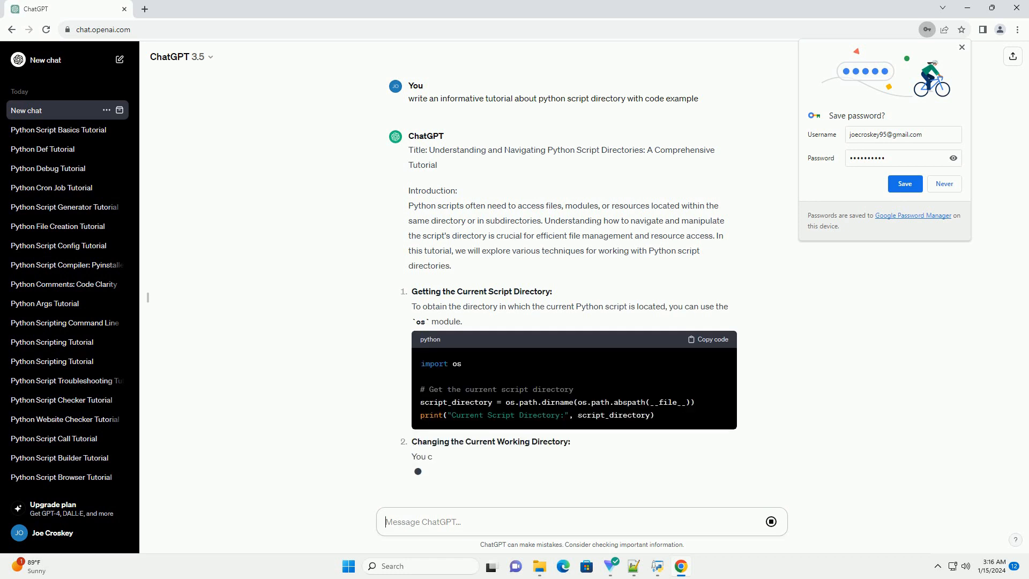
pyautogui.scroll(-3)
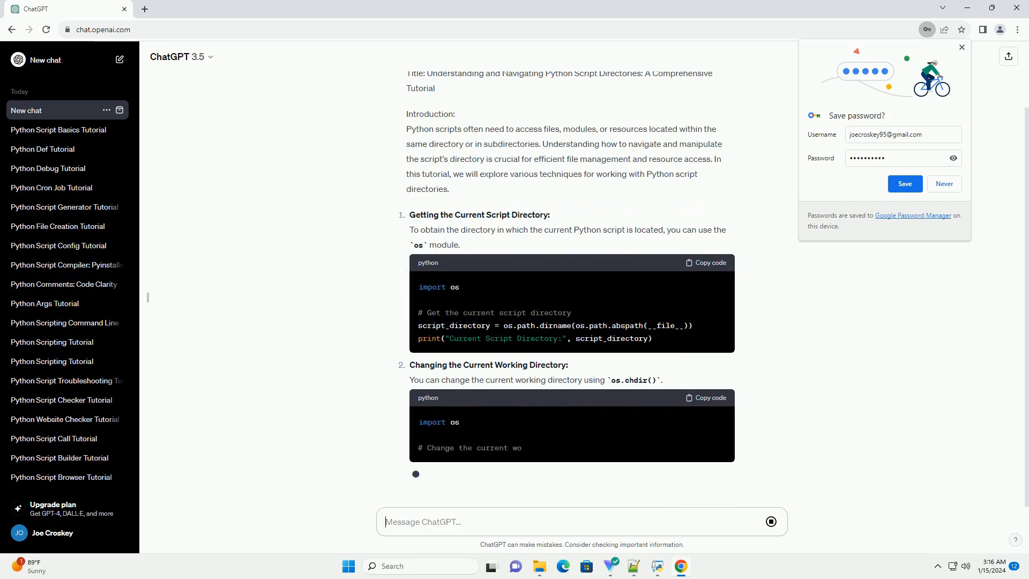
pyautogui.scroll(-3)
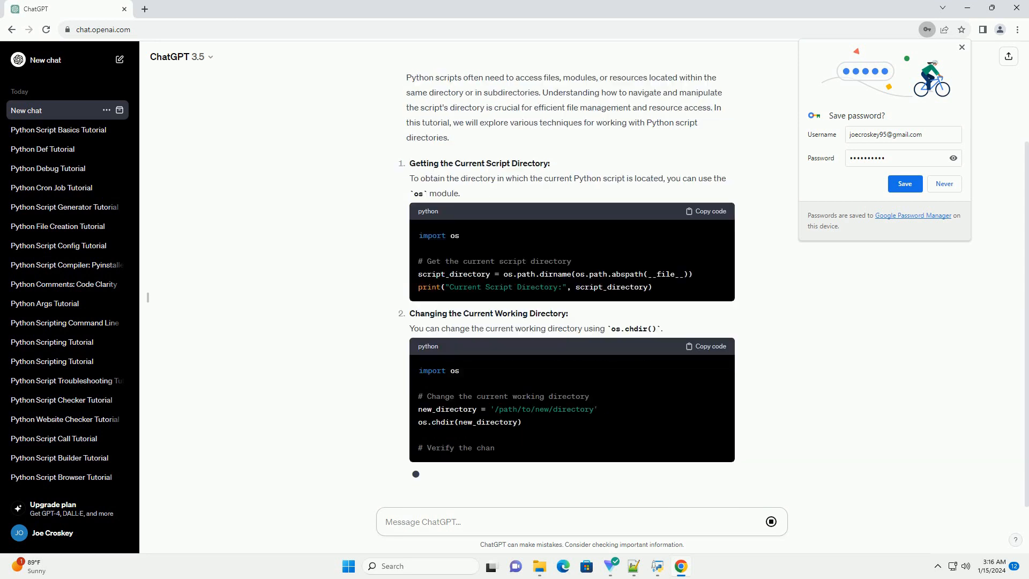
pyautogui.scroll(-3)
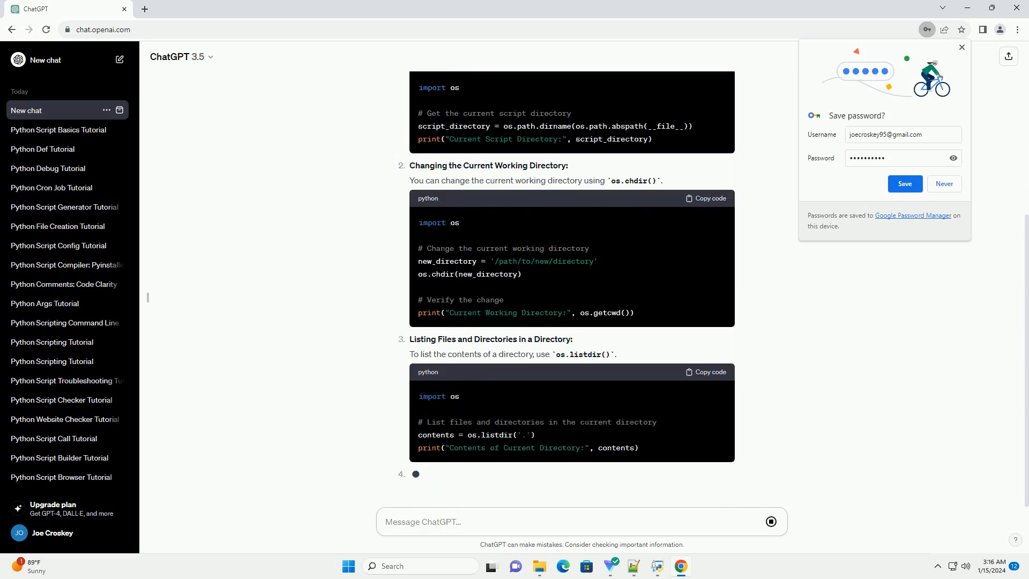
pyautogui.scroll(-3)
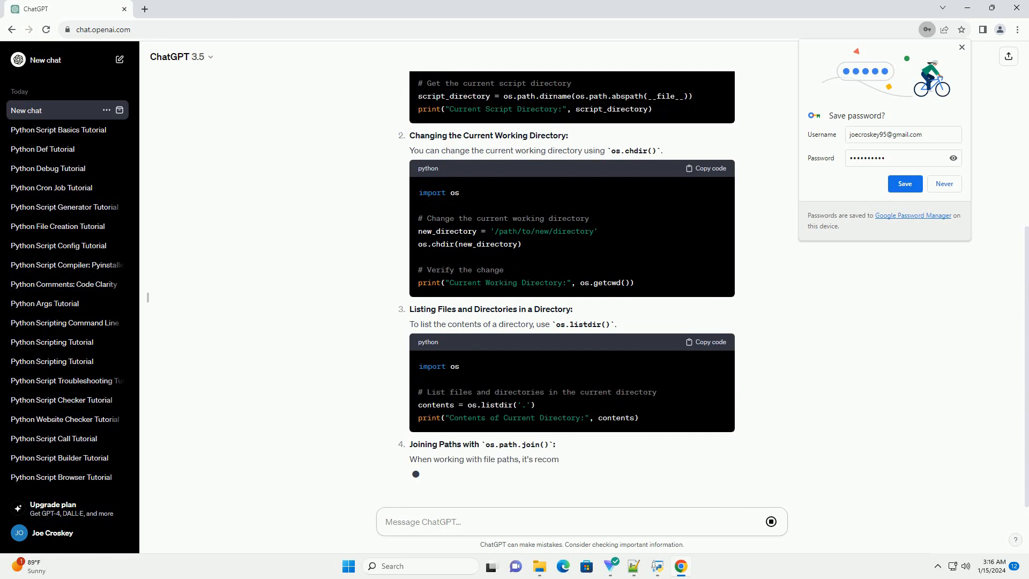
pyautogui.scroll(-3)
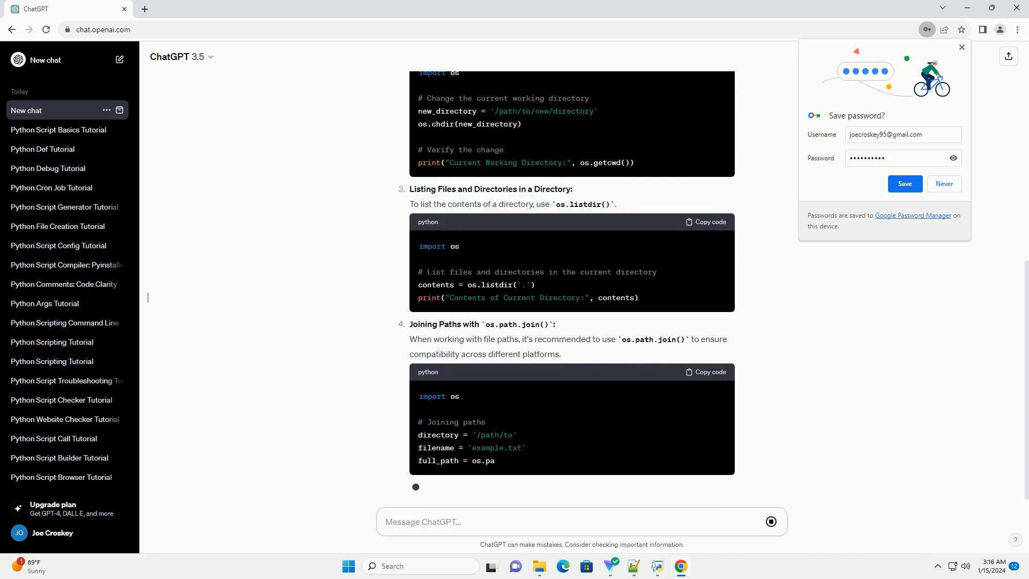
pyautogui.scroll(-3)
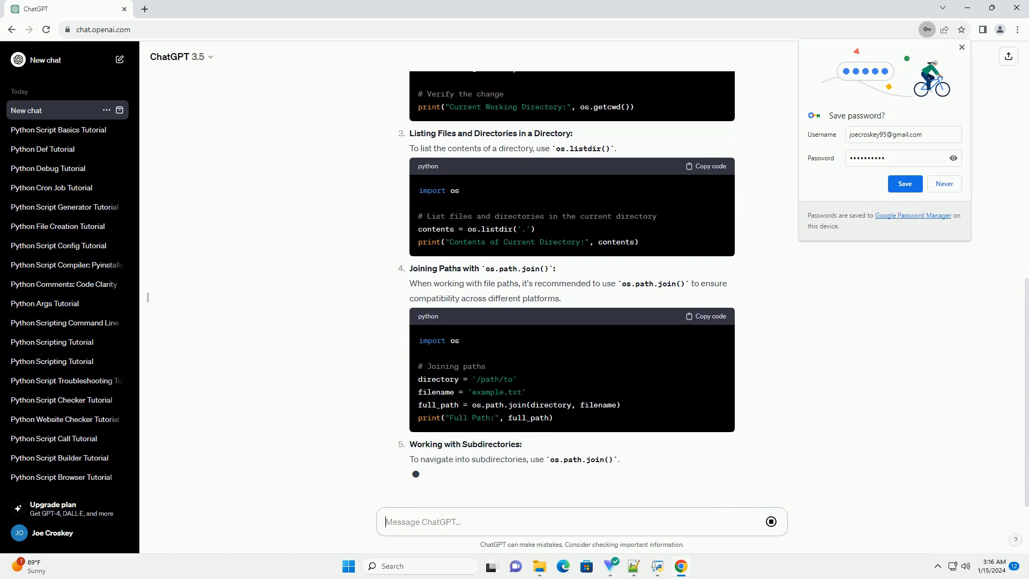
pyautogui.scroll(-3)
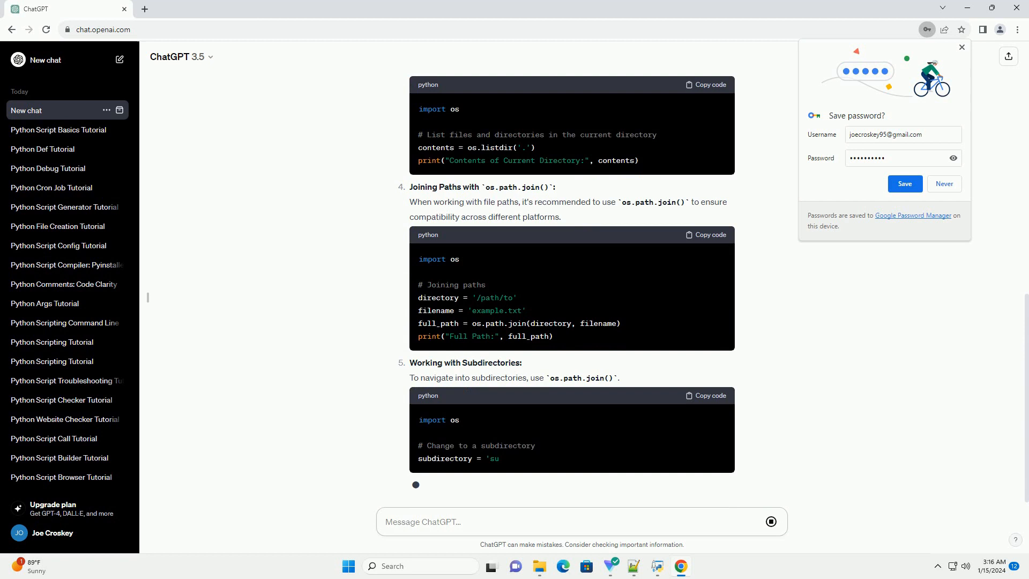
pyautogui.scroll(-3)
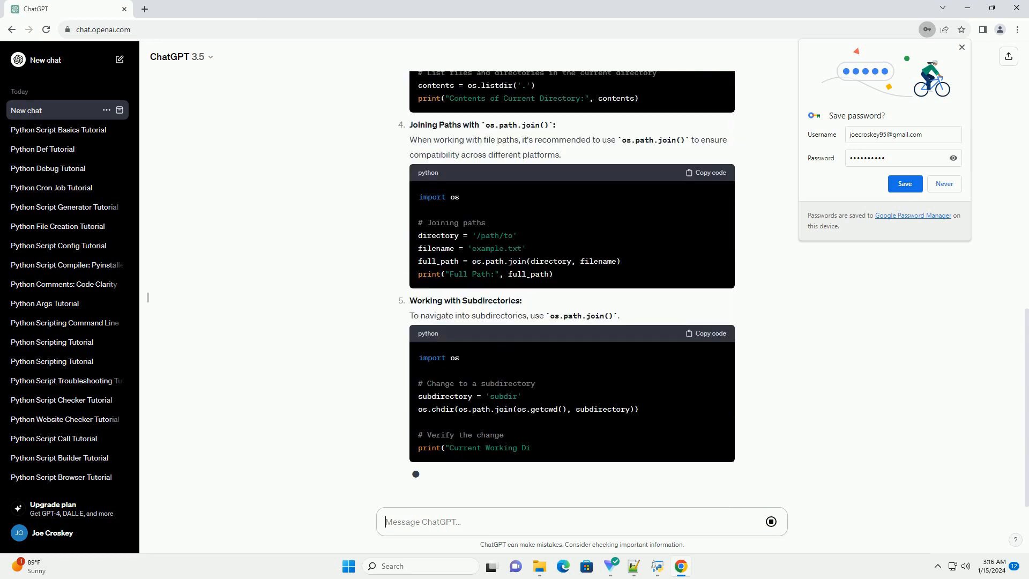
pyautogui.scroll(-3)
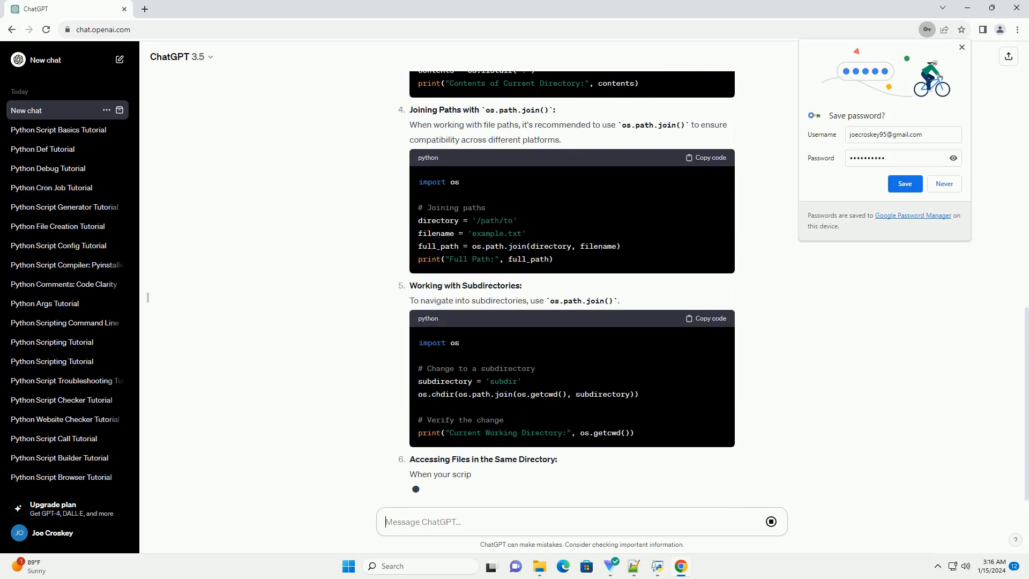
pyautogui.scroll(-3)
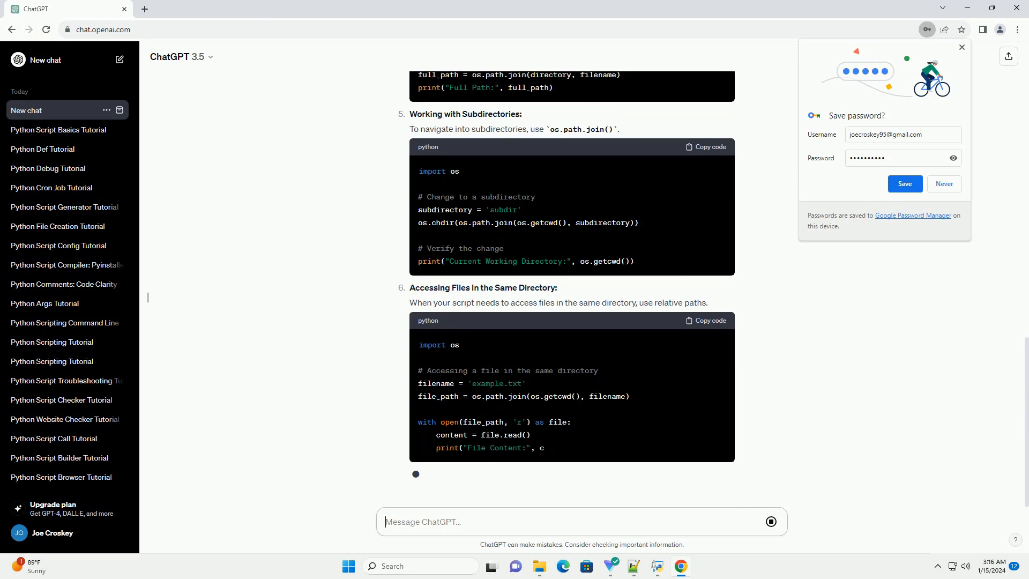
pyautogui.scroll(-3)
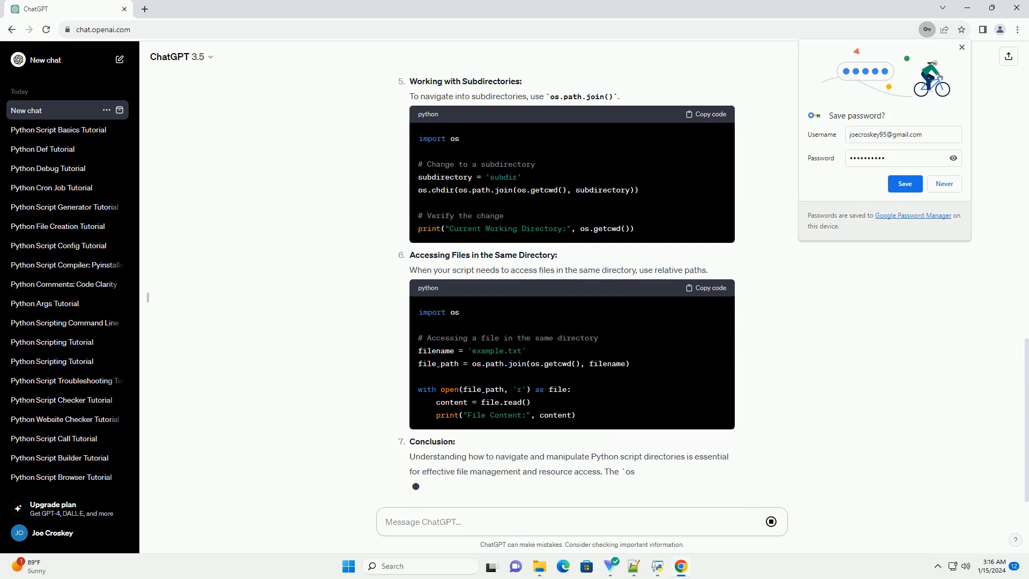